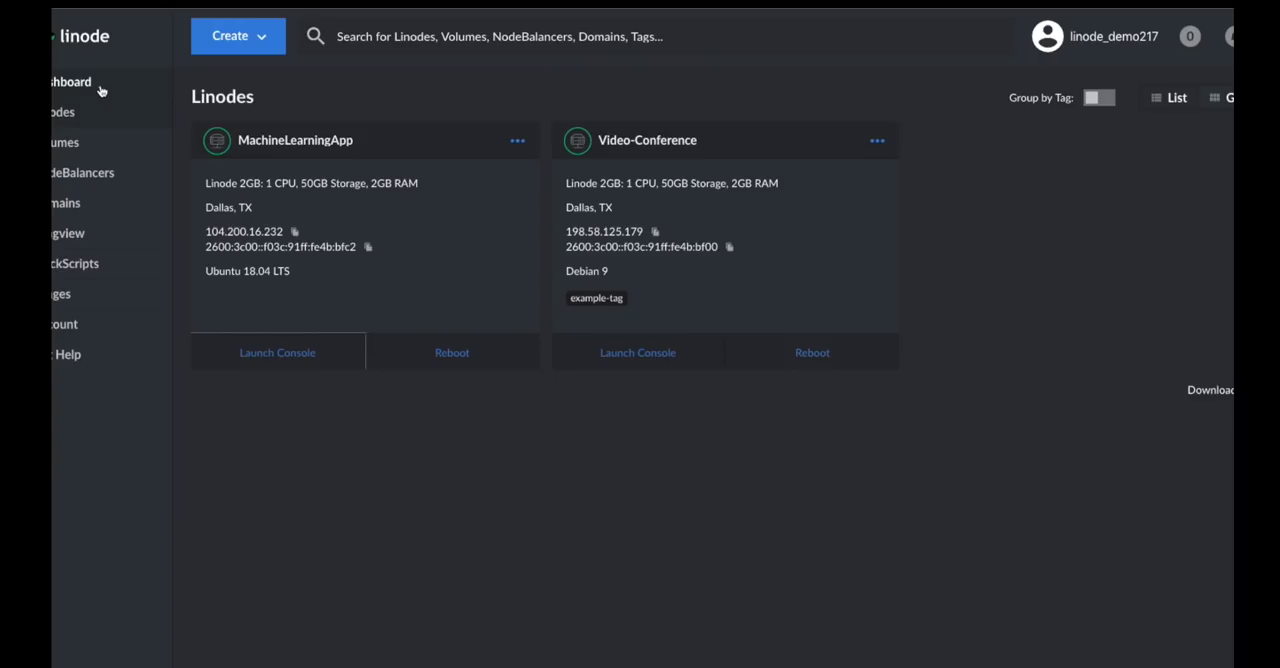
# - Create a Linode in Newark, NJ on the Standard Linode 4GB plan, comparing dedicated CPU plans first
pyautogui.click(238, 36)
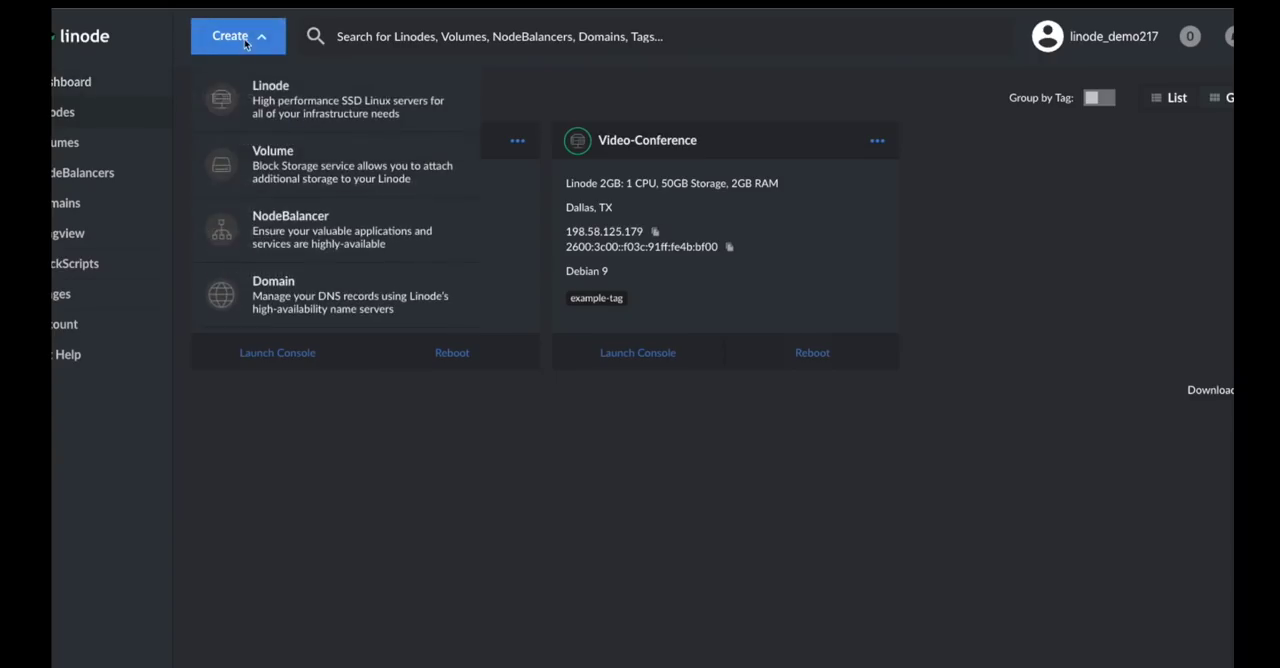
pyautogui.click(270, 99)
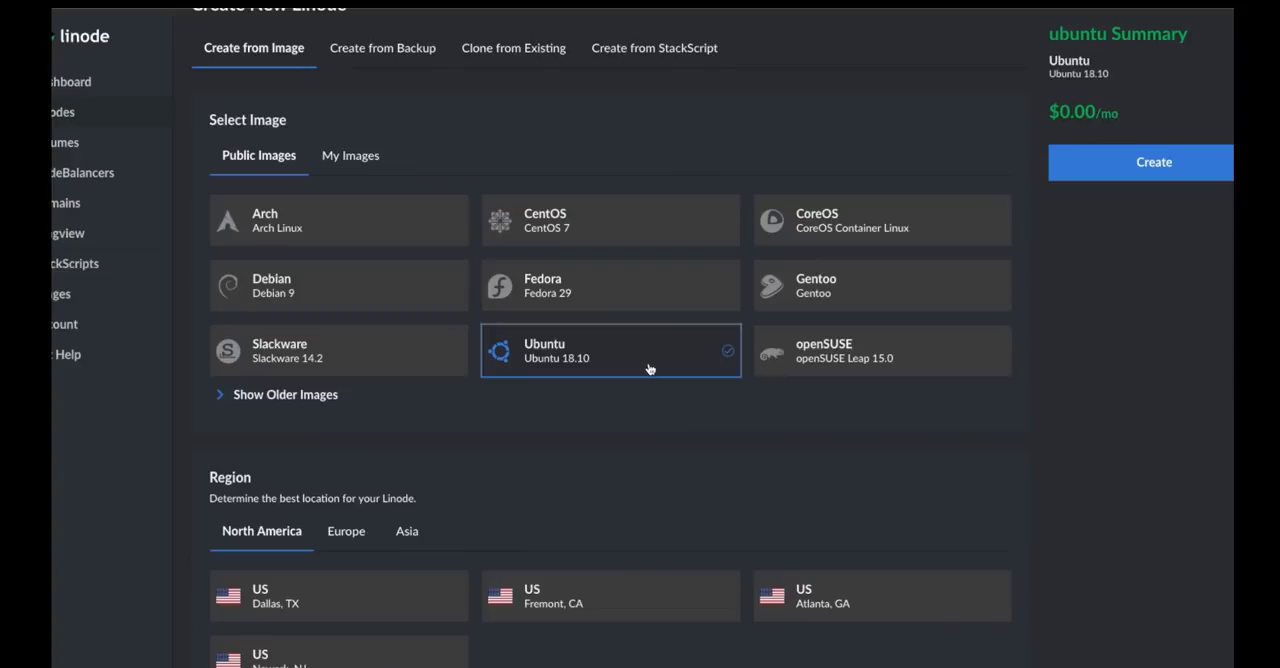
pyautogui.scroll(-3)
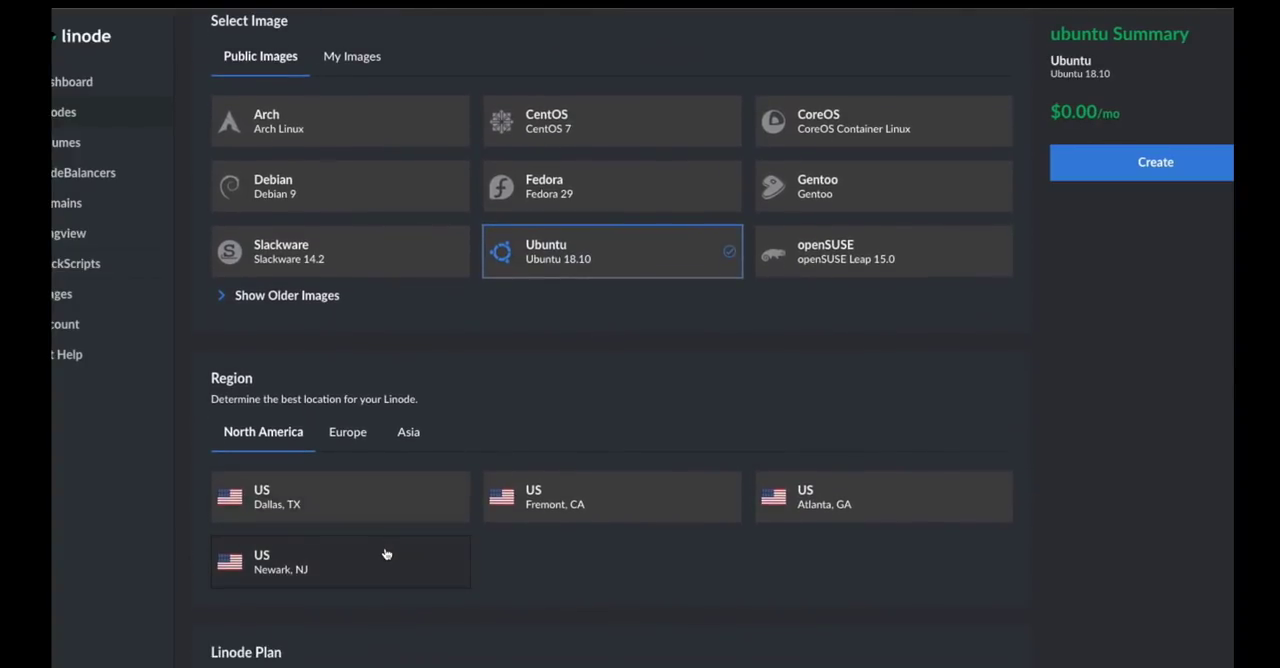
pyautogui.click(340, 561)
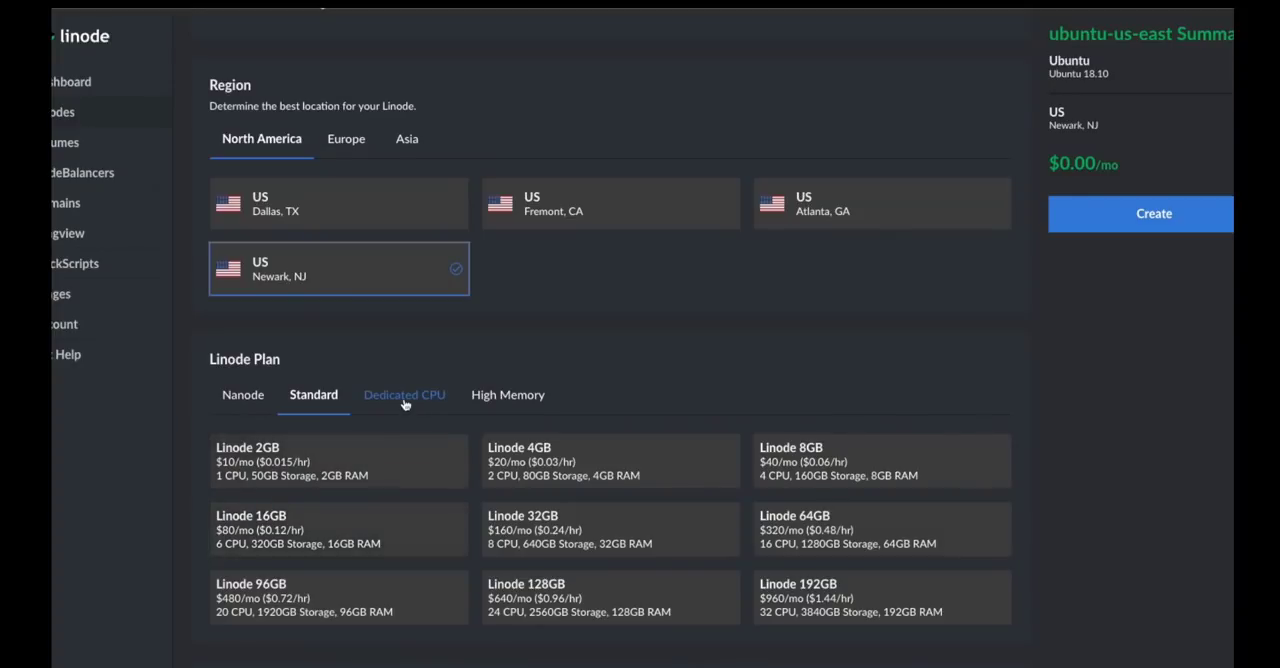
pyautogui.click(404, 394)
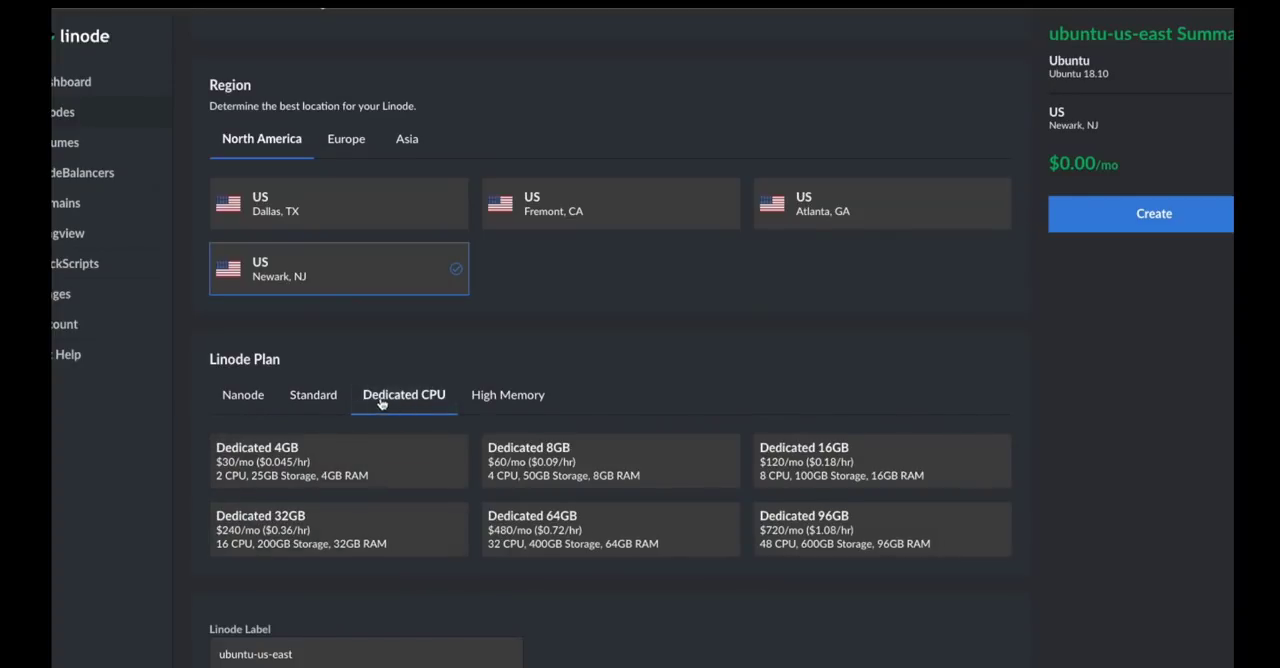
pyautogui.click(313, 394)
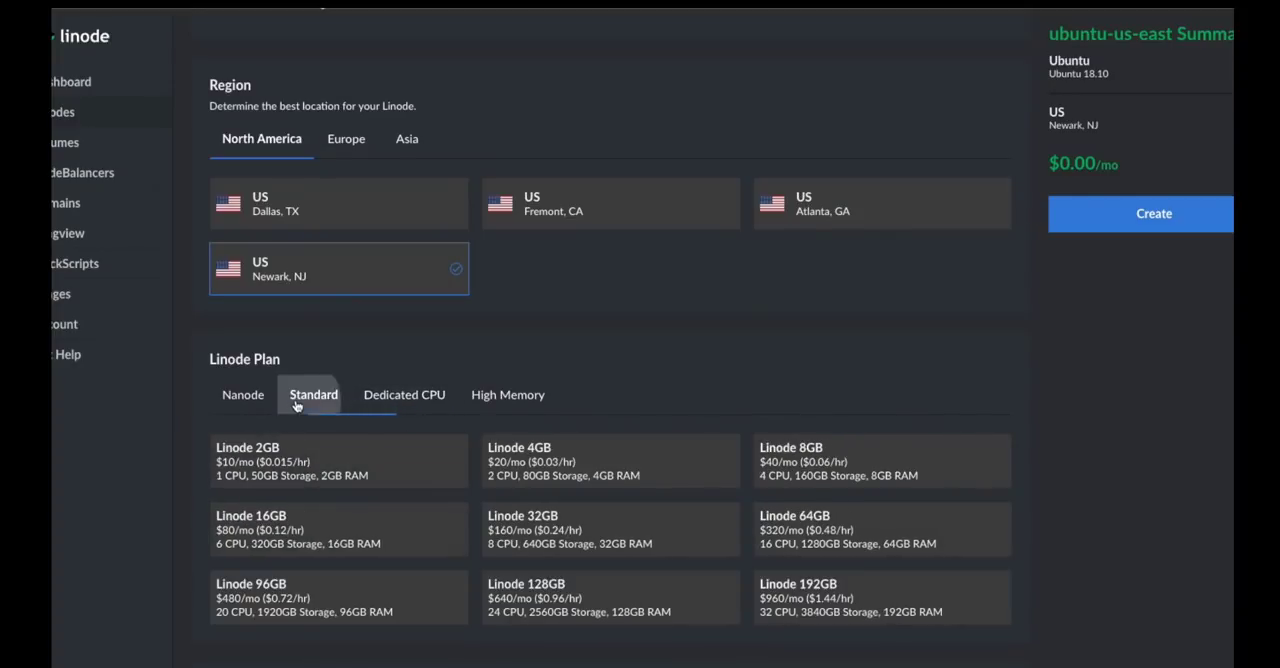
pyautogui.click(610, 461)
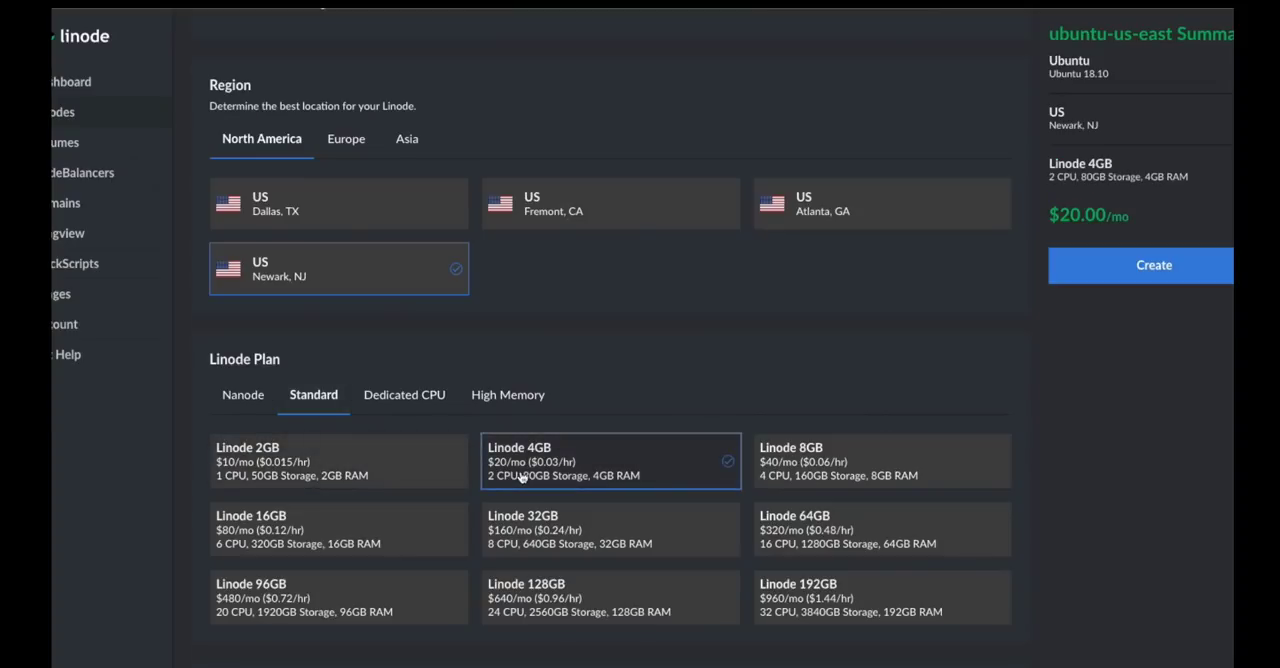
pyautogui.scroll(-3)
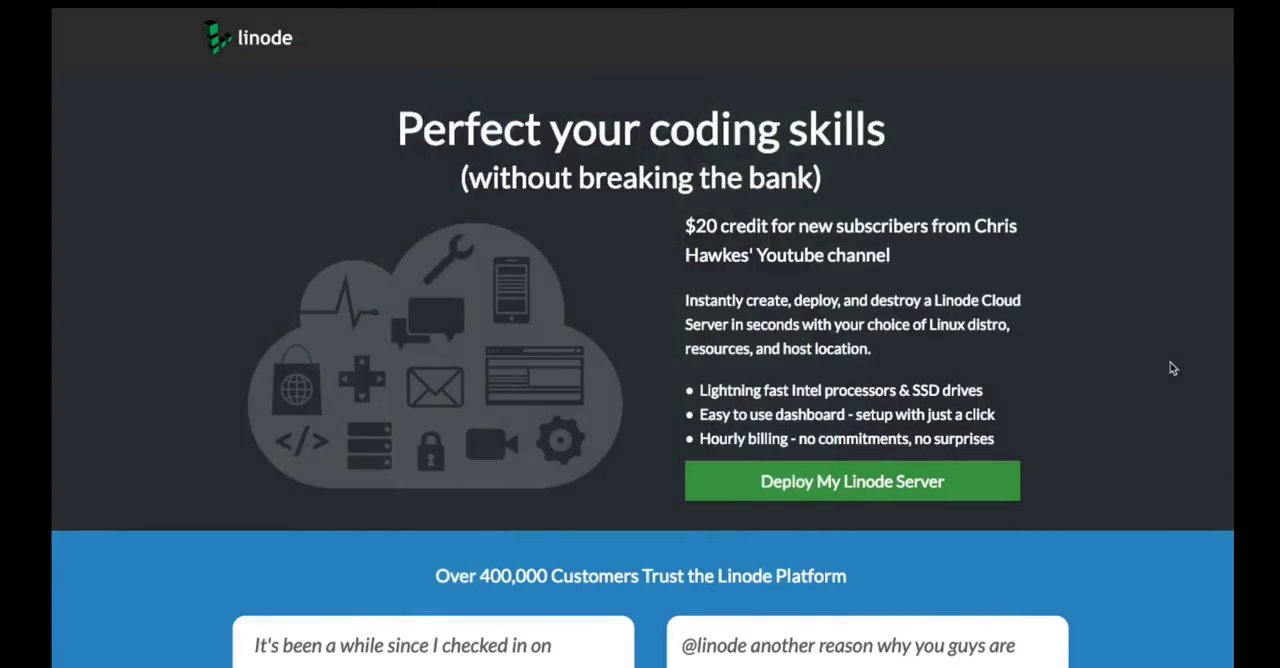
# - Scroll the Linode $20-credit promotional page past the Deploy My Linode Server section
pyautogui.scroll(-3)
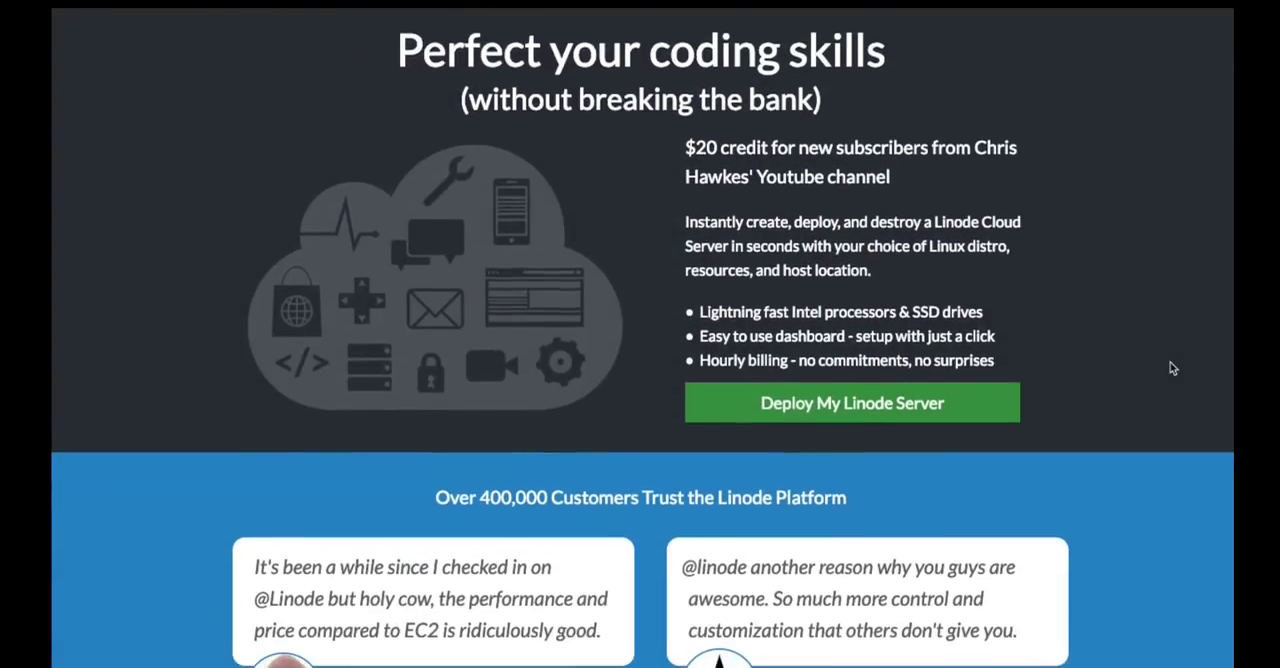
pyautogui.scroll(-3)
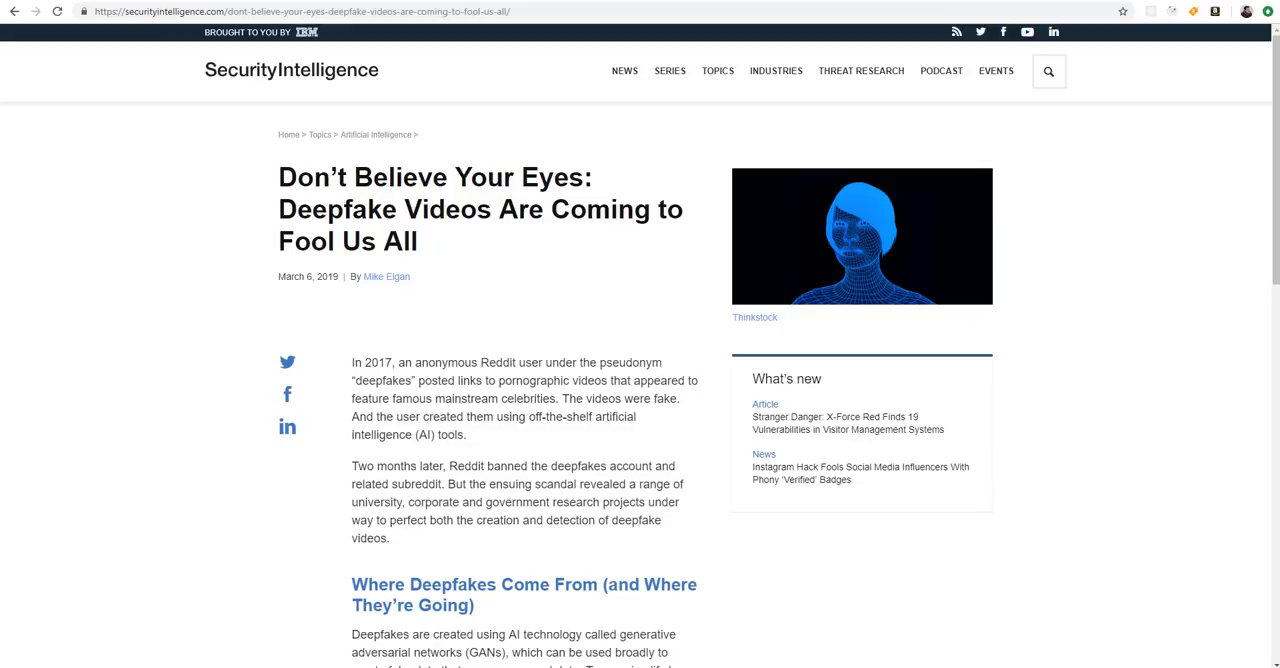
pyautogui.moveTo(1116, 307)
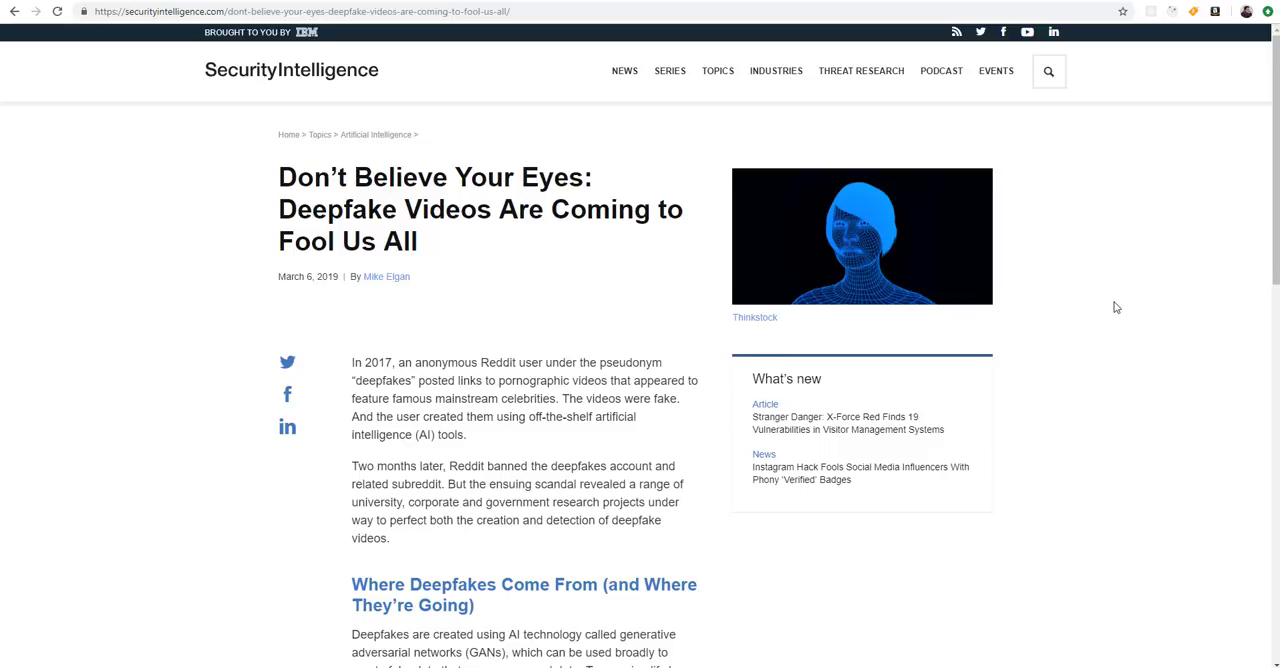
# - Scroll into the 'Don't Believe Your Eyes: Deepfake Videos Are Coming to Fool Us All' introduction
pyautogui.scroll(-3)
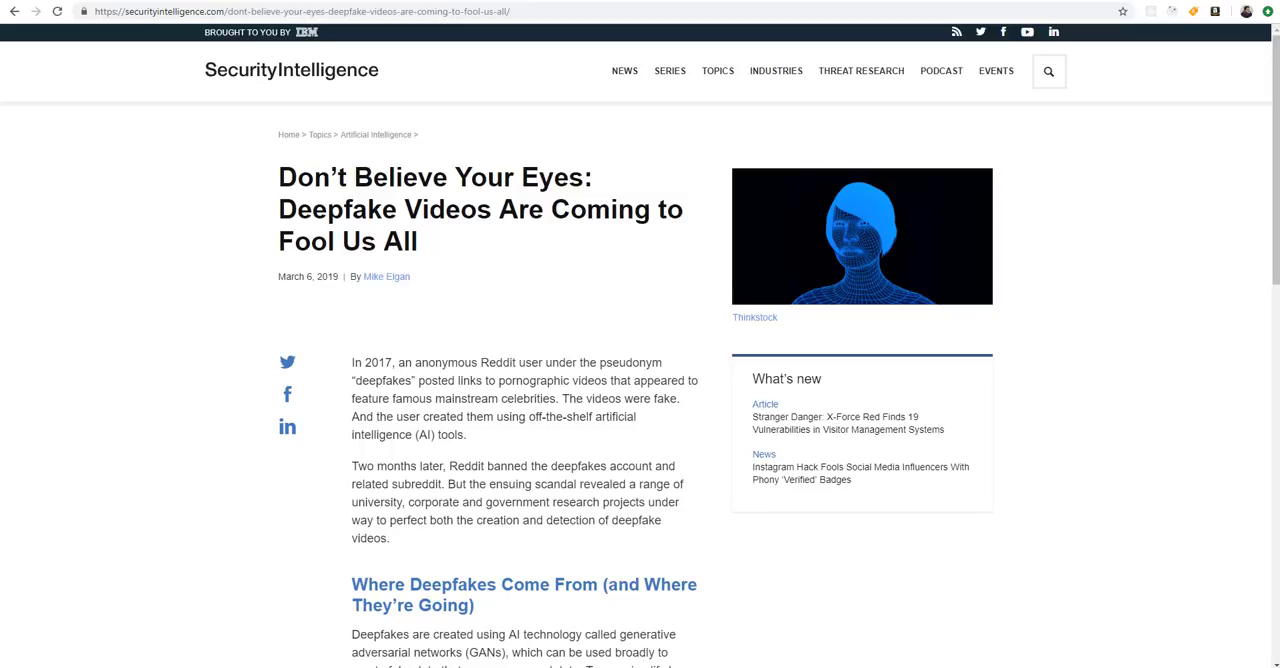
pyautogui.moveTo(316, 277)
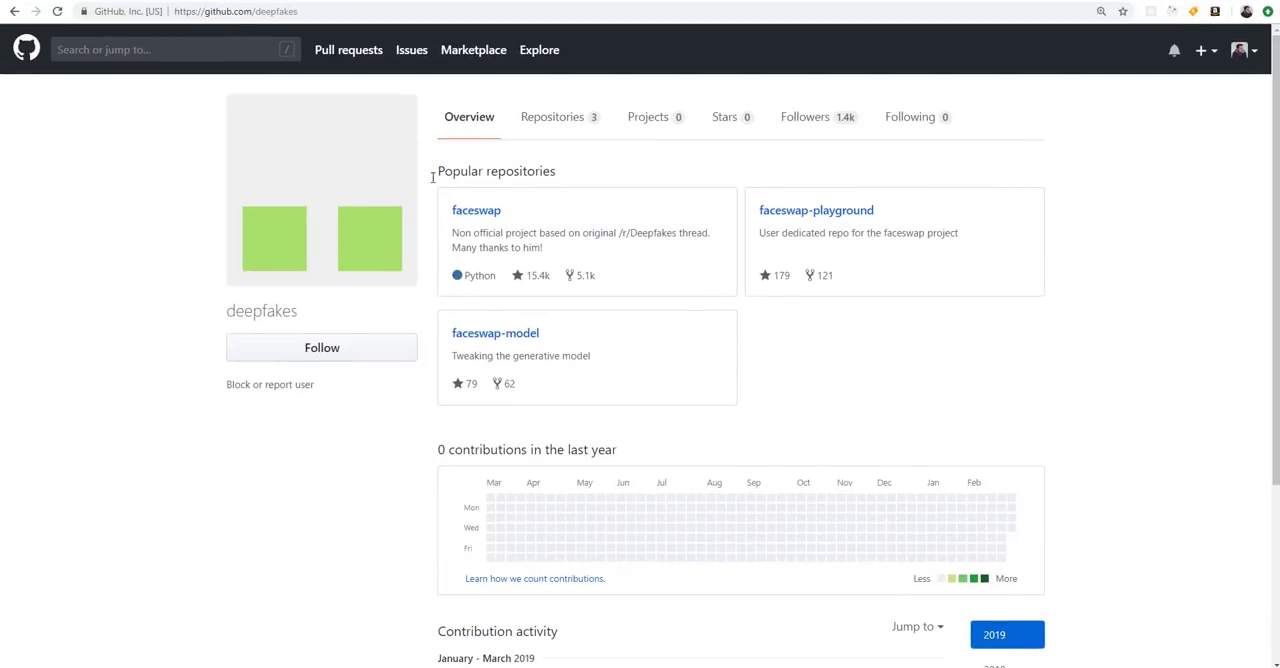
pyautogui.click(476, 210)
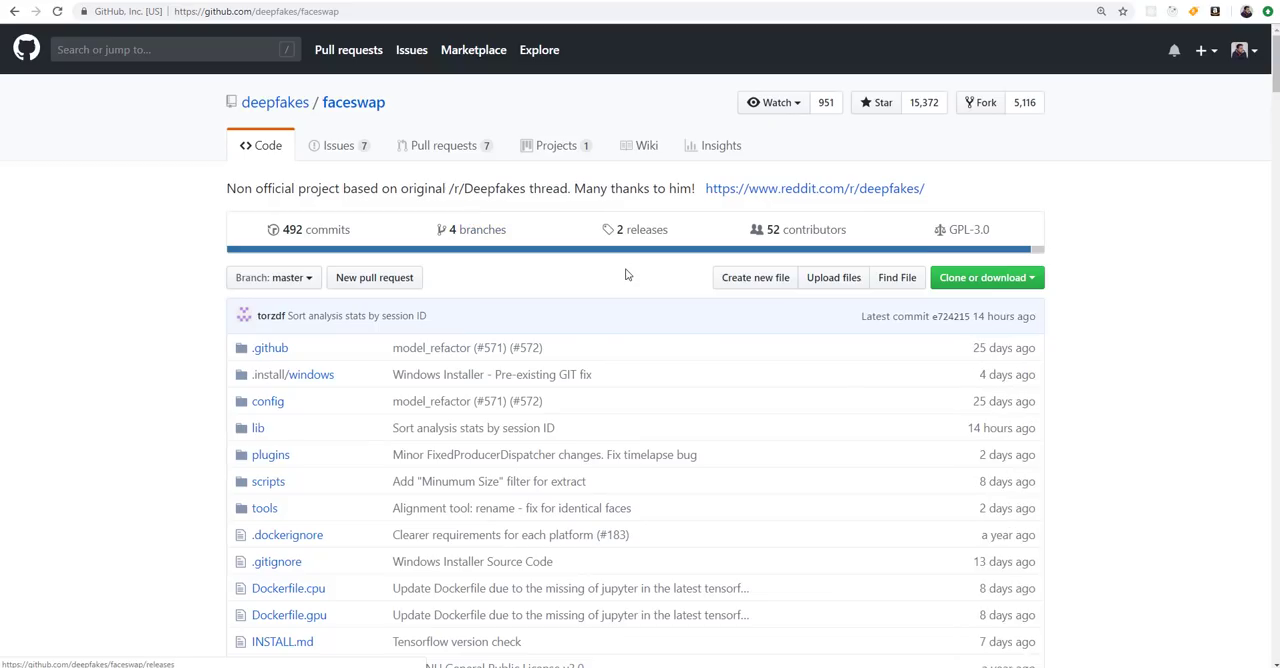
pyautogui.scroll(-3)
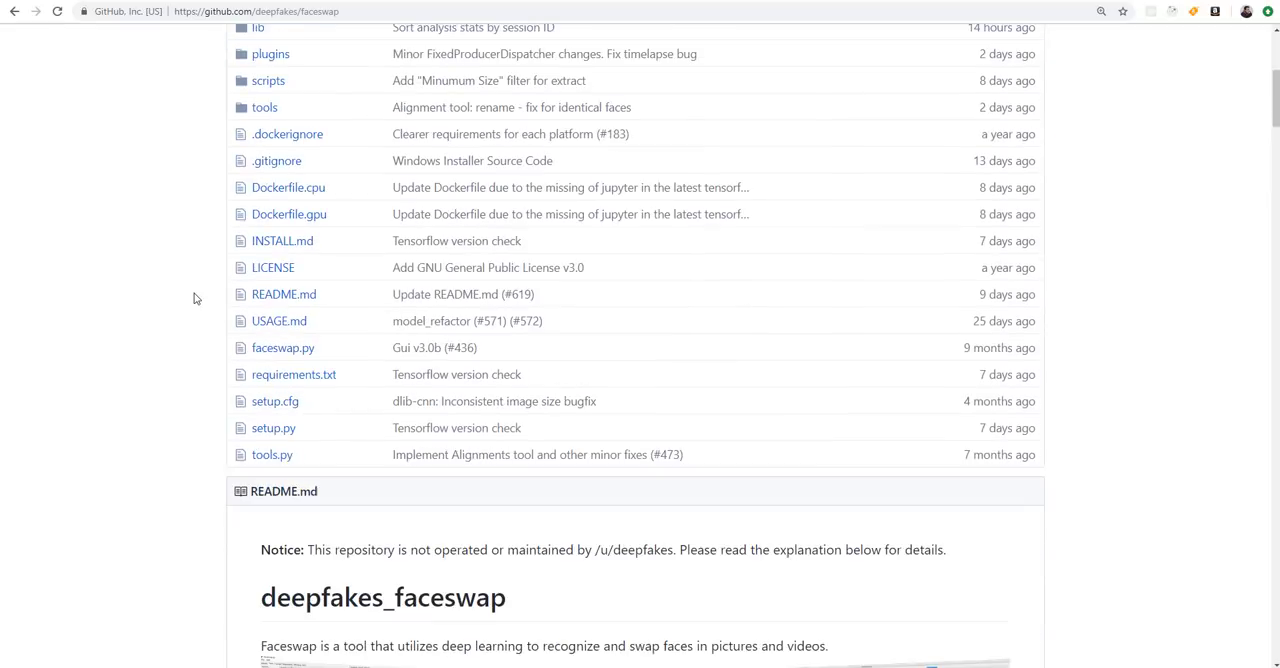
pyautogui.scroll(-3)
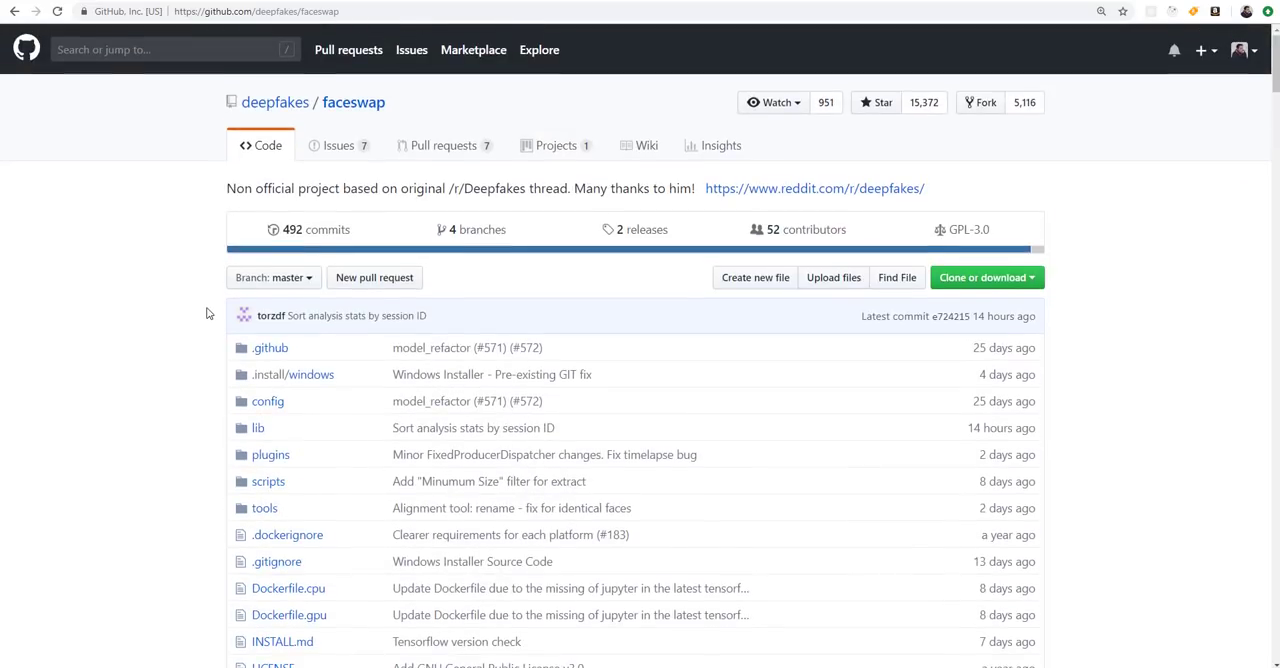
pyautogui.scroll(-3)
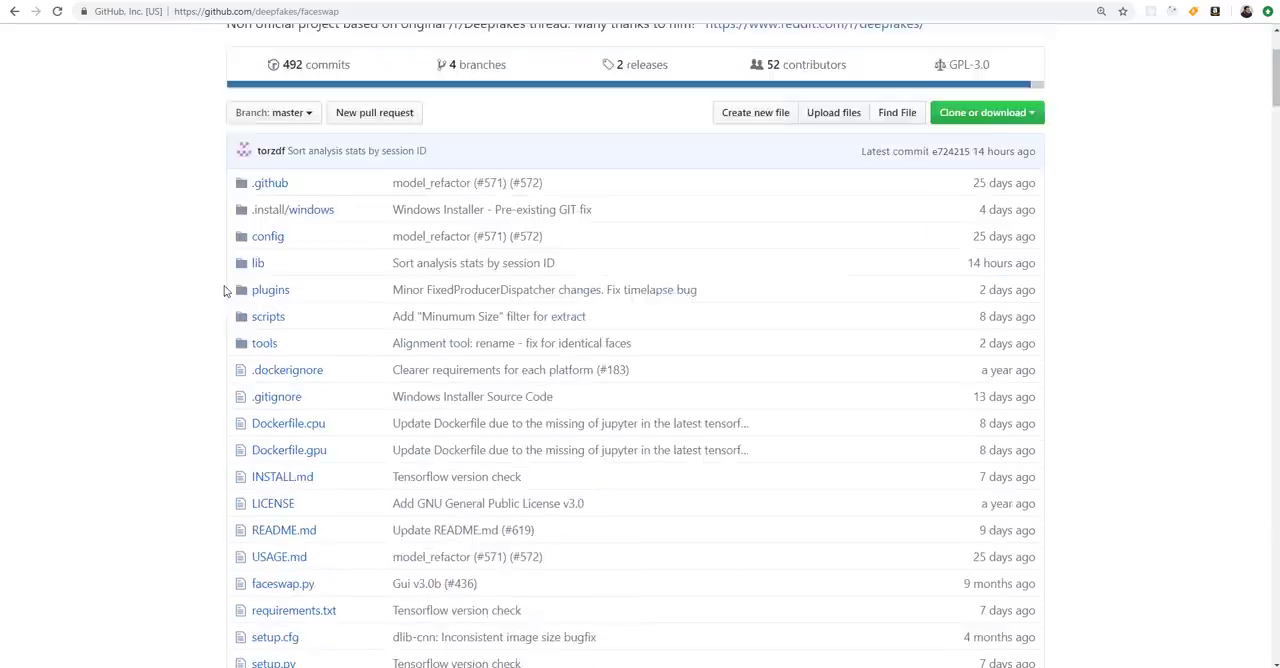
pyautogui.scroll(-3)
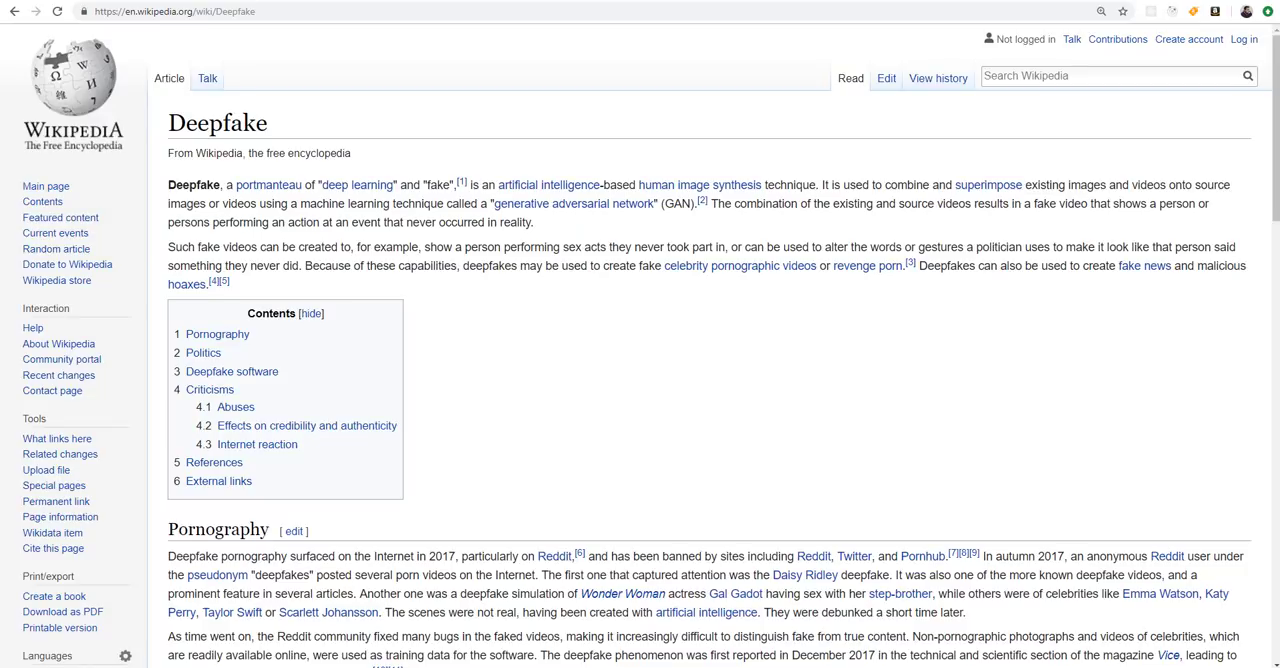
pyautogui.moveTo(1223, 28)
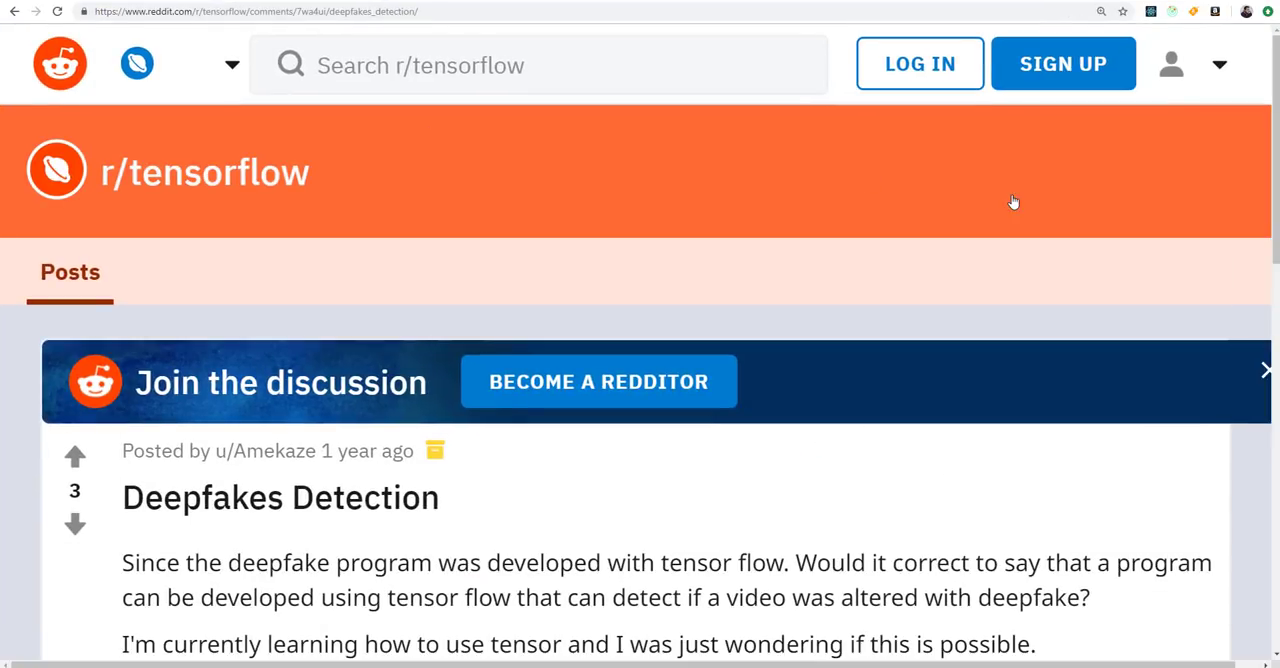
# - Scroll through the deepfakes/faceswap repository's file list on GitHub
pyautogui.scroll(-3)
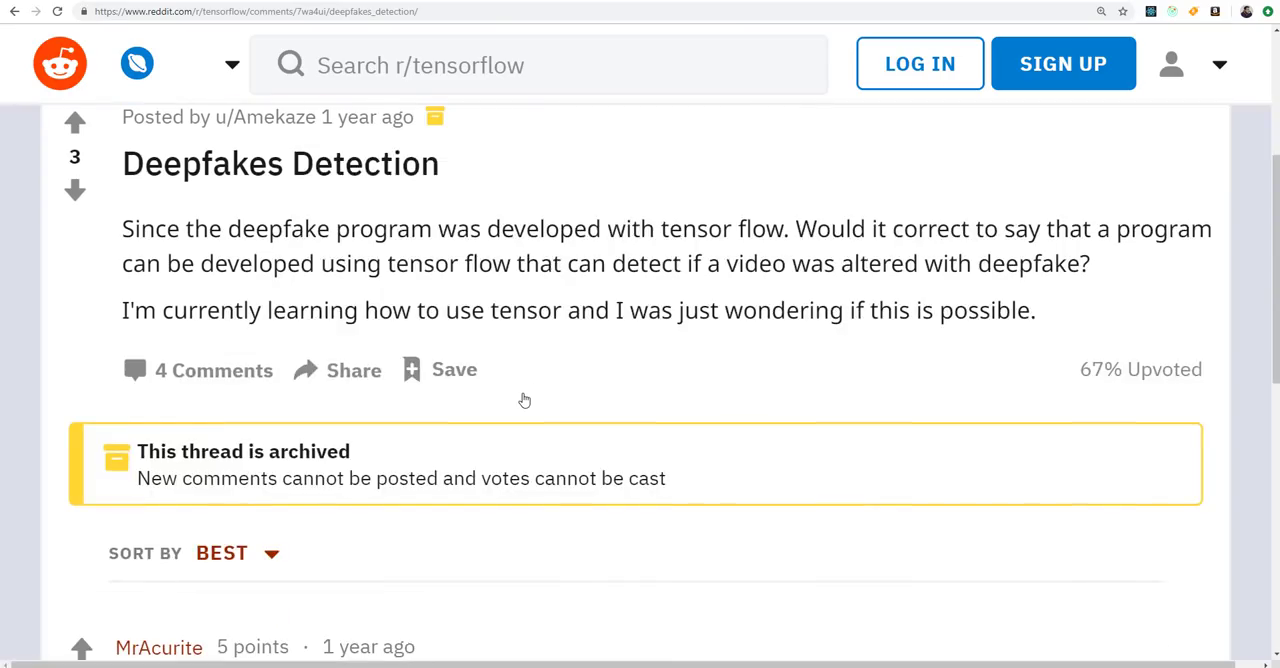
pyautogui.scroll(-3)
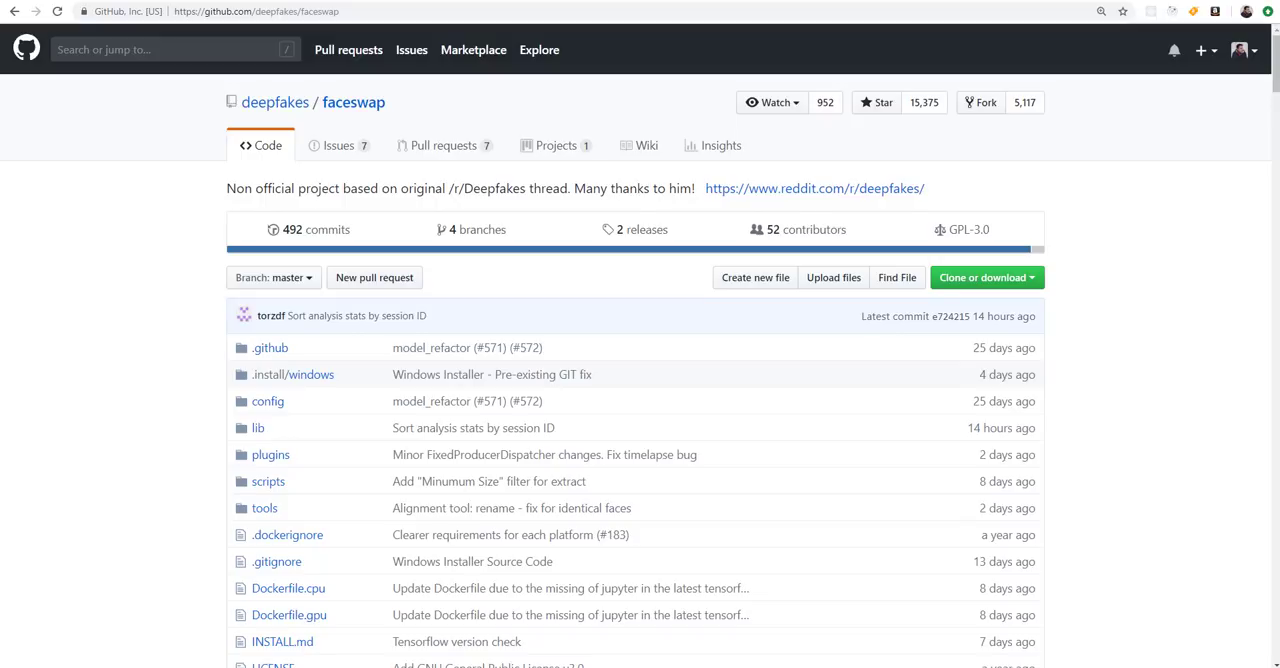
# - Scroll past the faceswap file listing down to the README.md introducing Faceswap
pyautogui.scroll(-3)
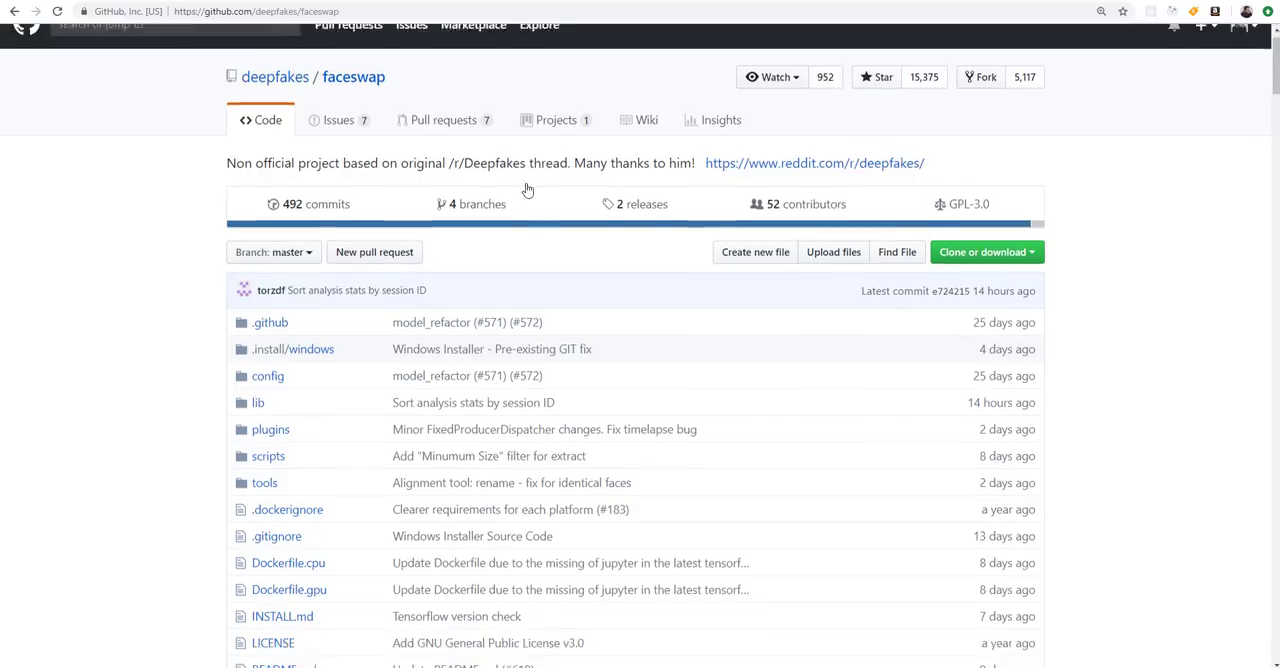
pyautogui.scroll(-3)
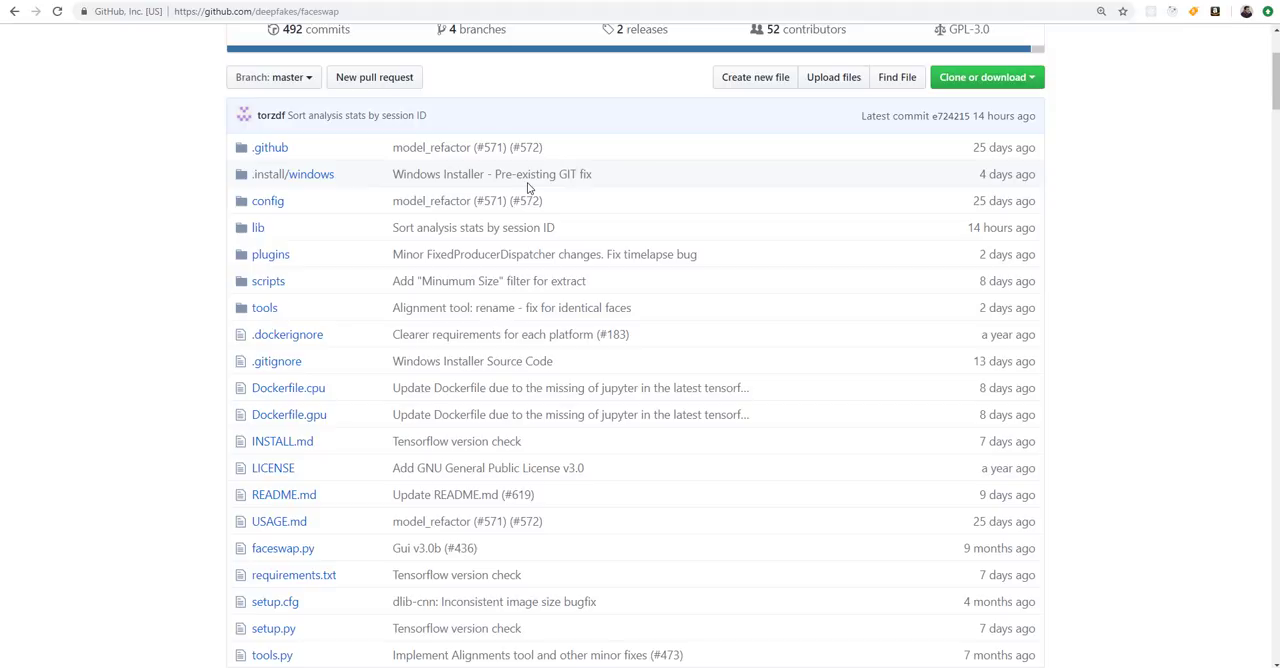
pyautogui.moveTo(312, 208)
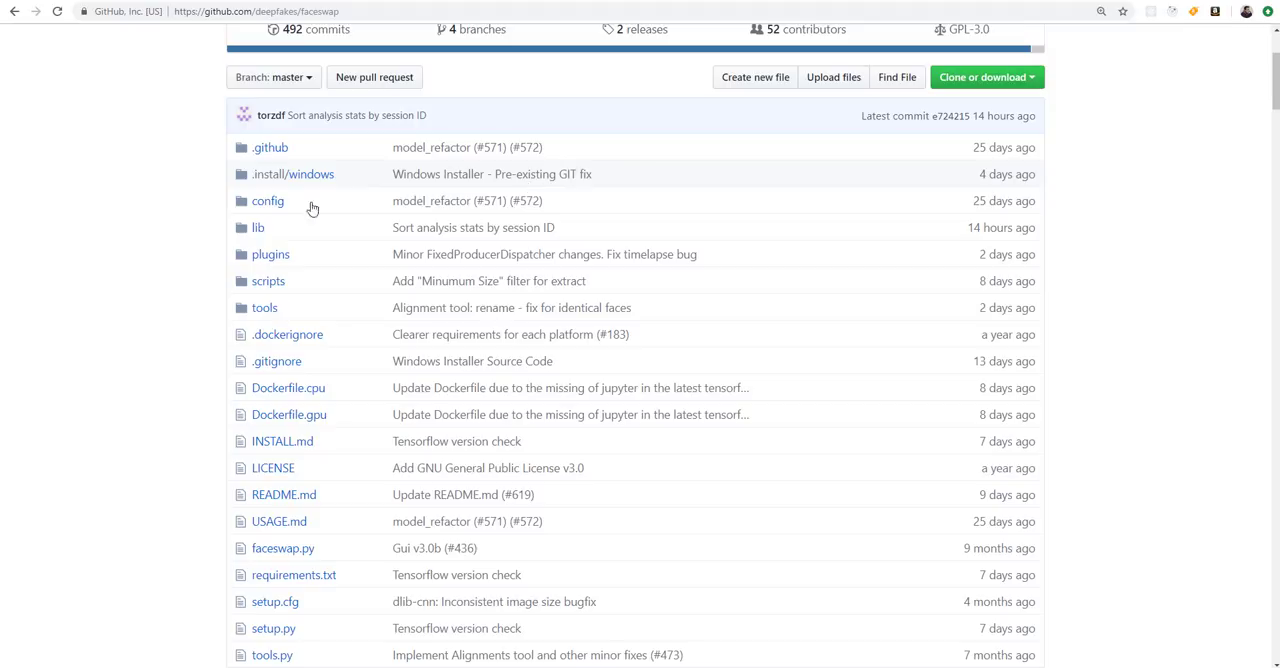
pyautogui.scroll(-3)
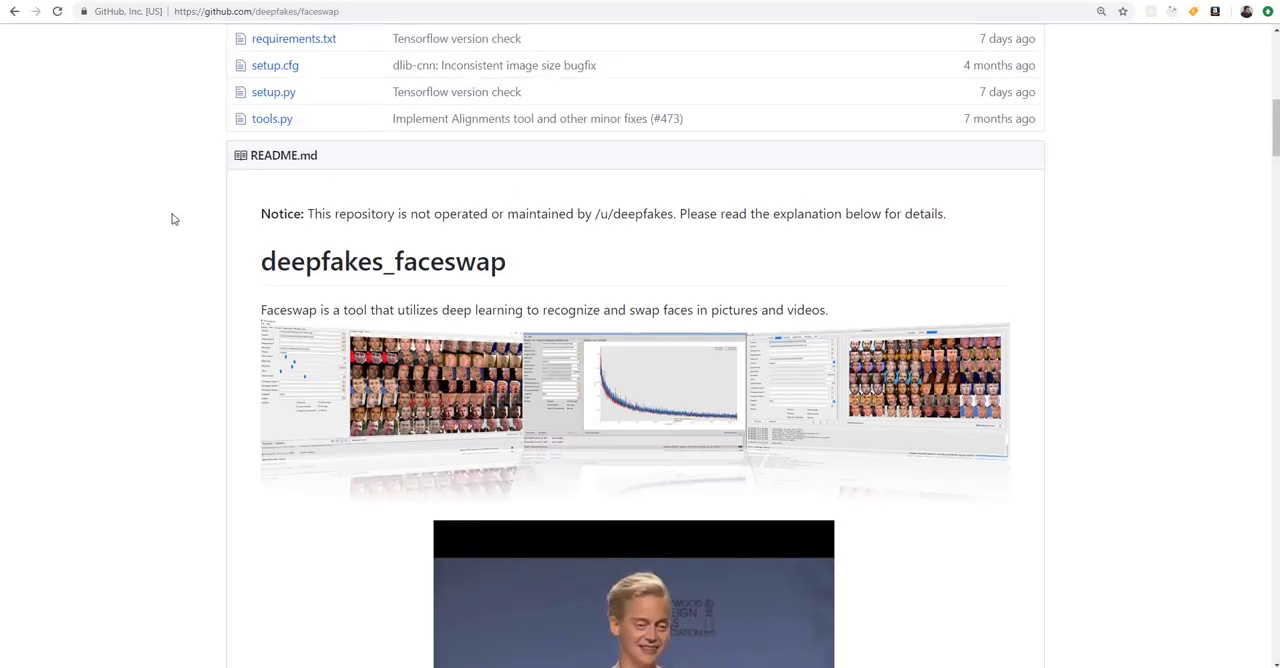
pyautogui.scroll(-3)
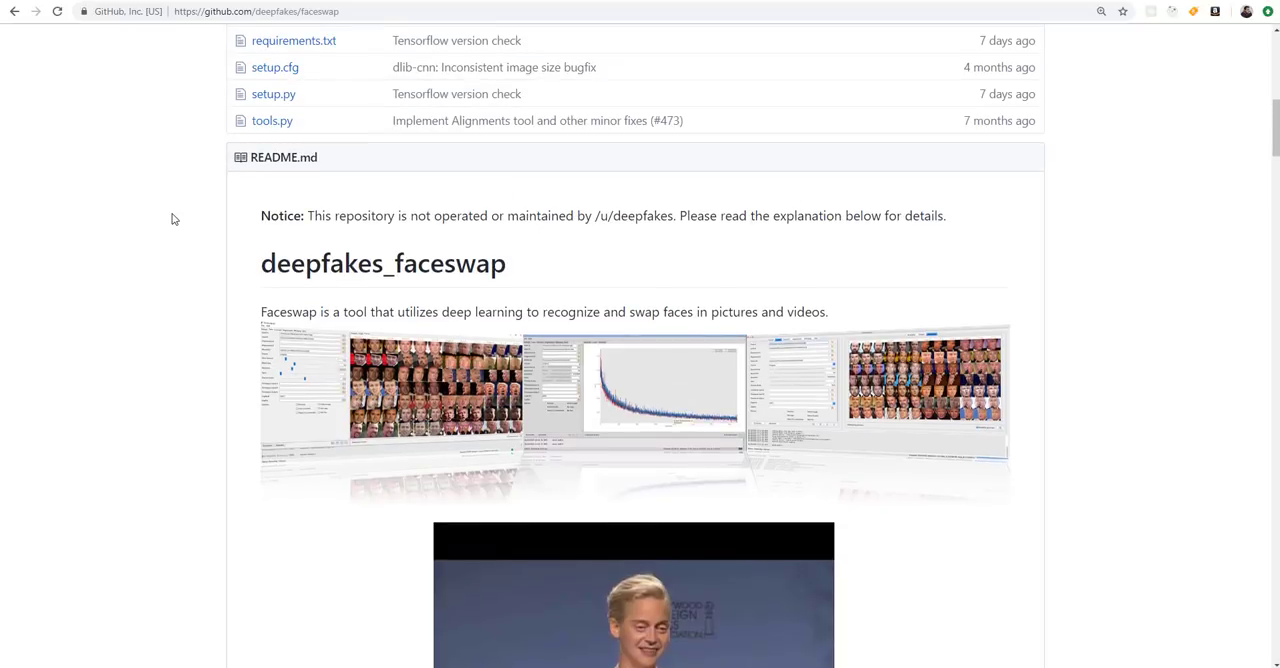